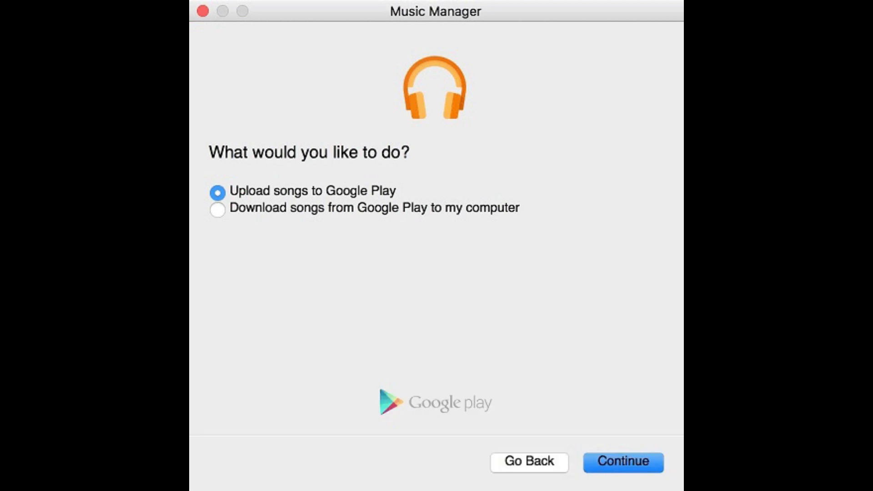
Step: Confirm uploading songs to Google Play to reach the music location step, iTunes preselected
click(623, 462)
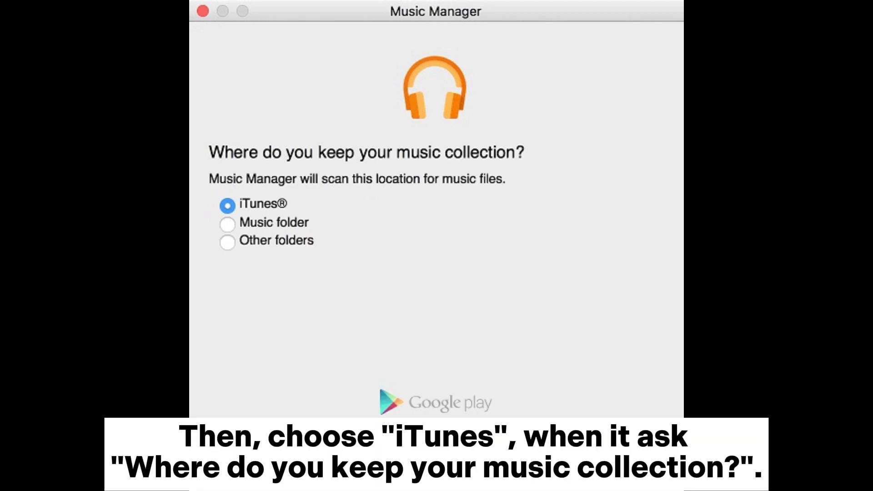